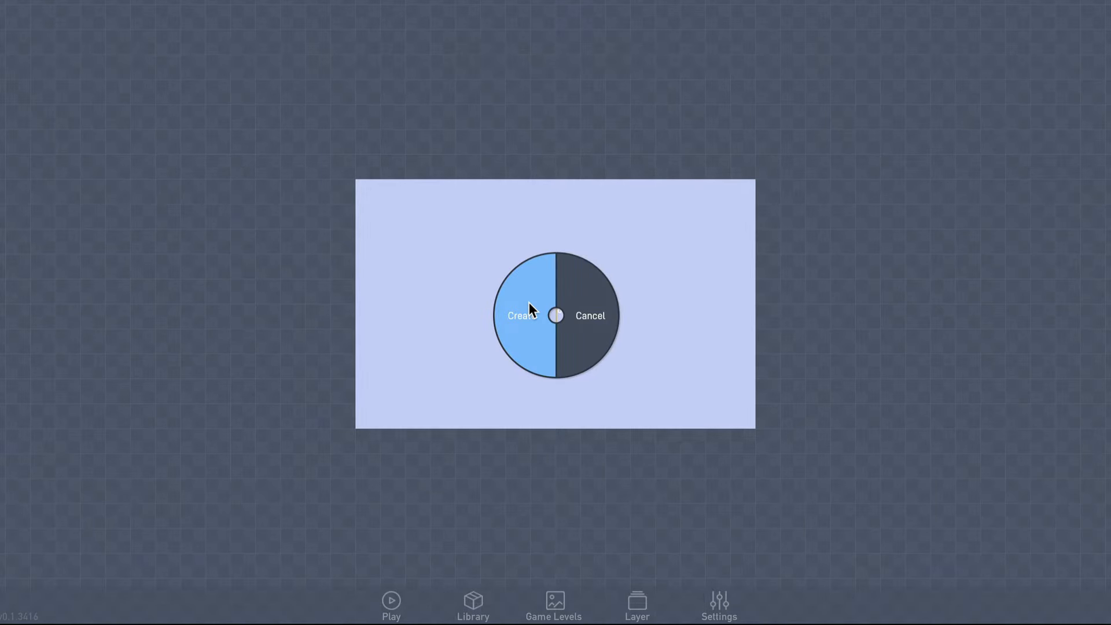
Create a new object, Object 63, at the centre of the level.
left_click(521, 315)
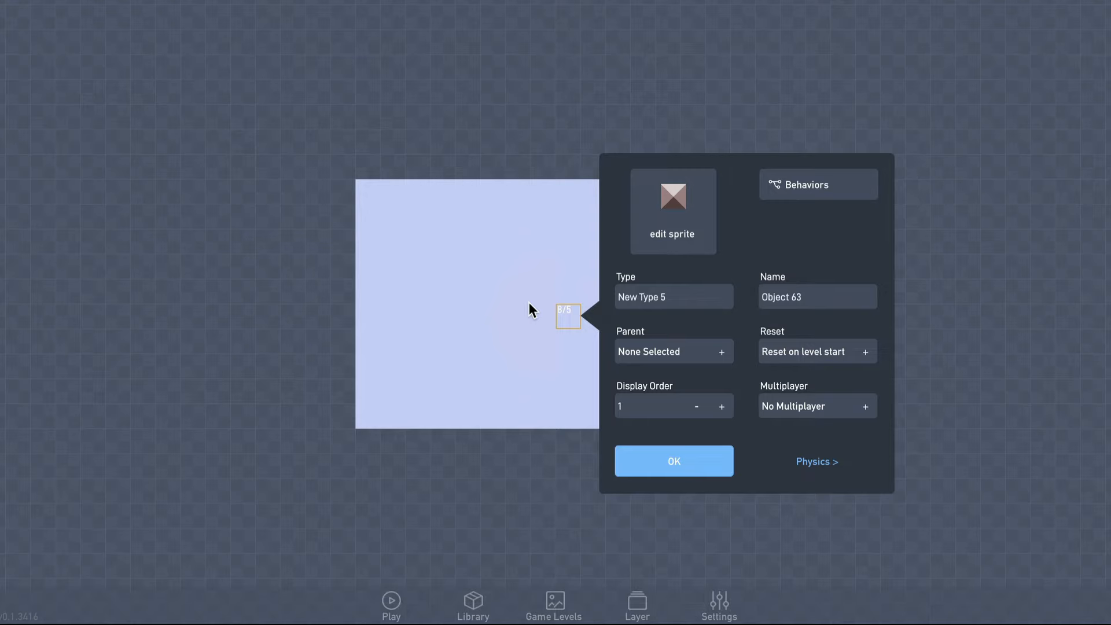
mouse_move(647, 225)
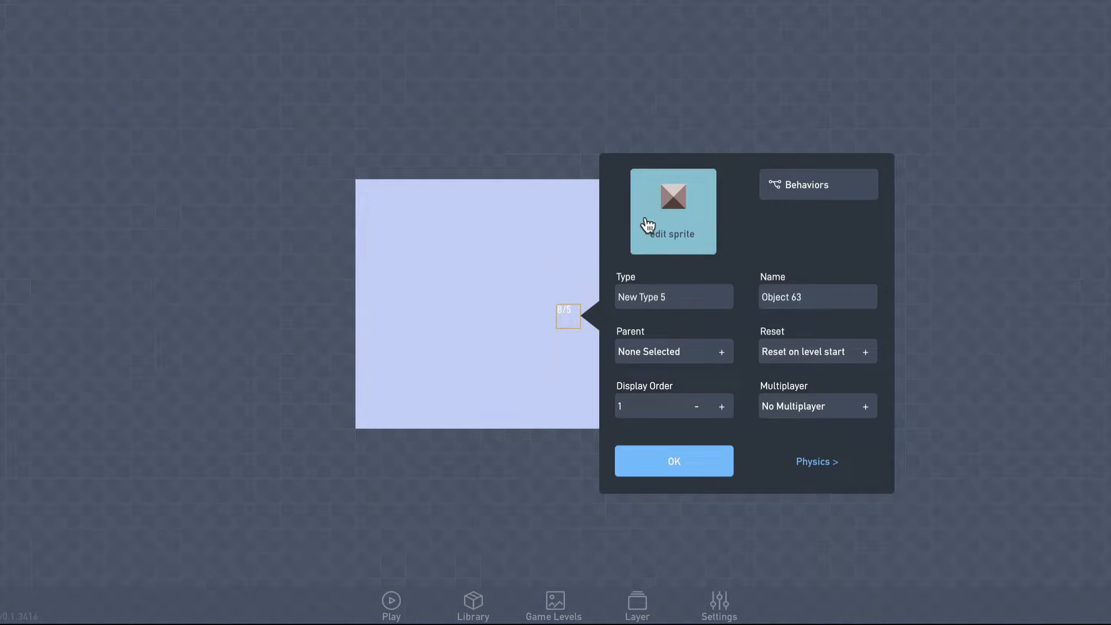
Give Object 63 the grass-topped dirt block sprite from the pixel-blocks category.
left_click(672, 211)
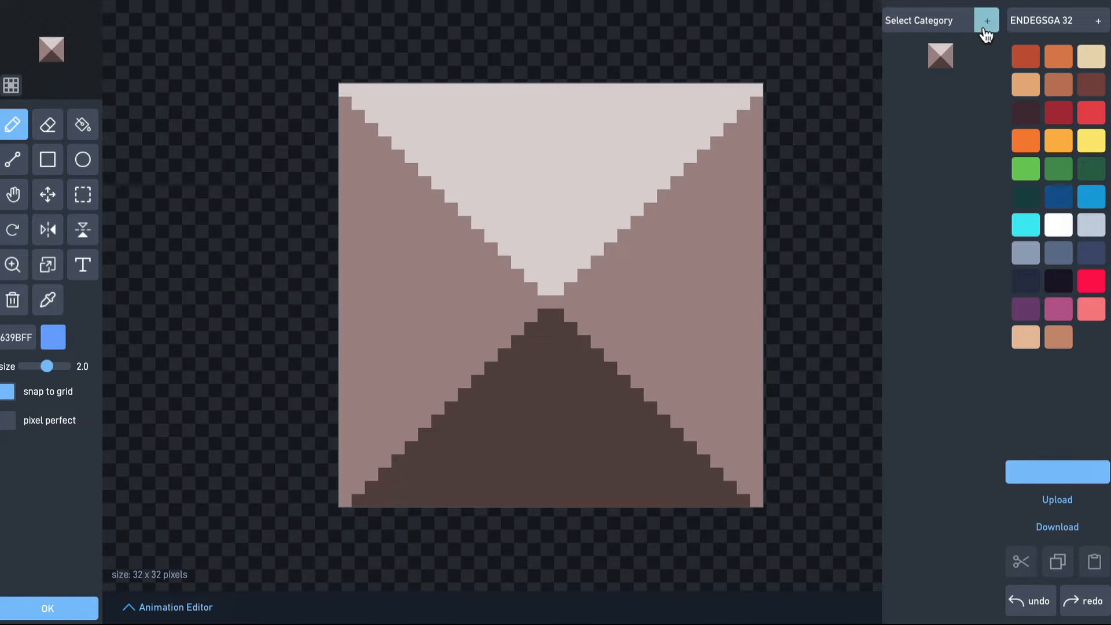
left_click(985, 20)
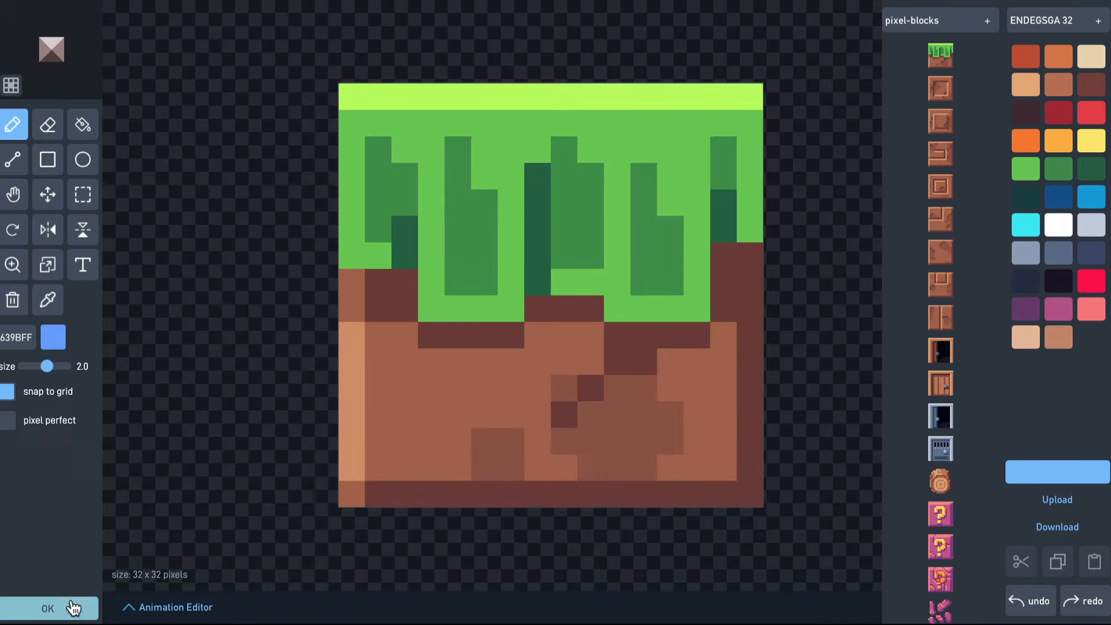
left_click(48, 608)
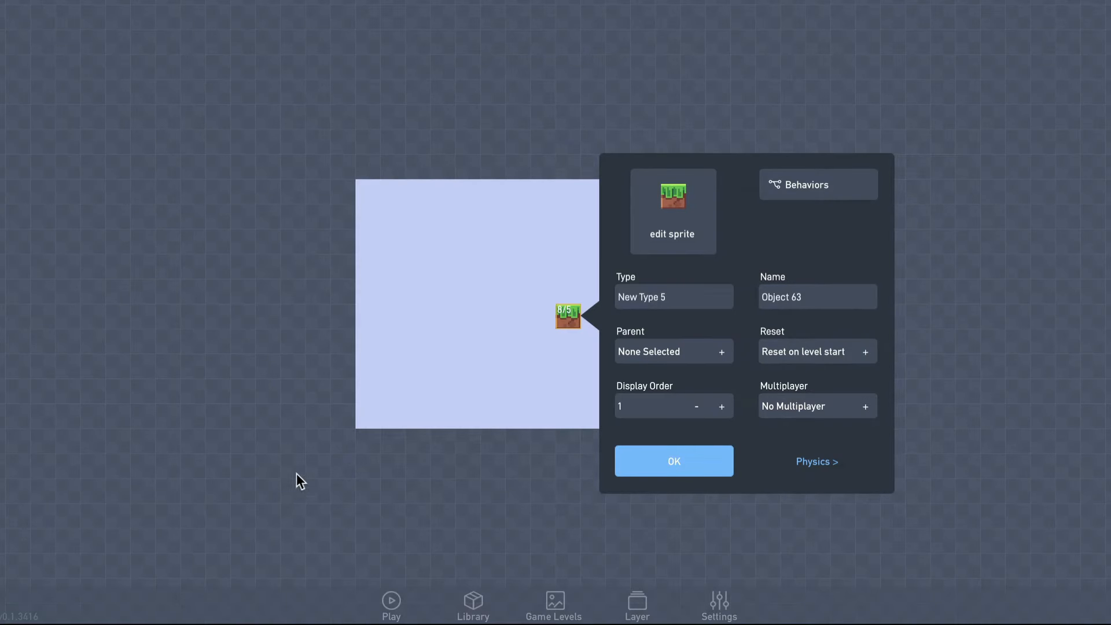
Name the block's type 'Grass', make it solid but not movable, and close settings.
left_click(665, 297)
type("G")
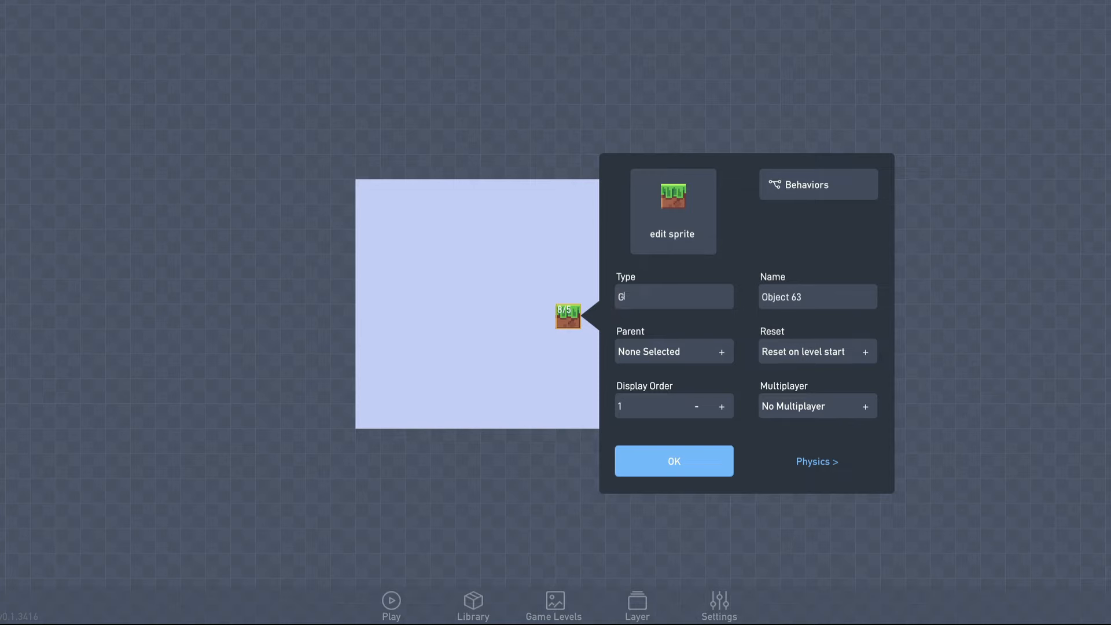
type("rass")
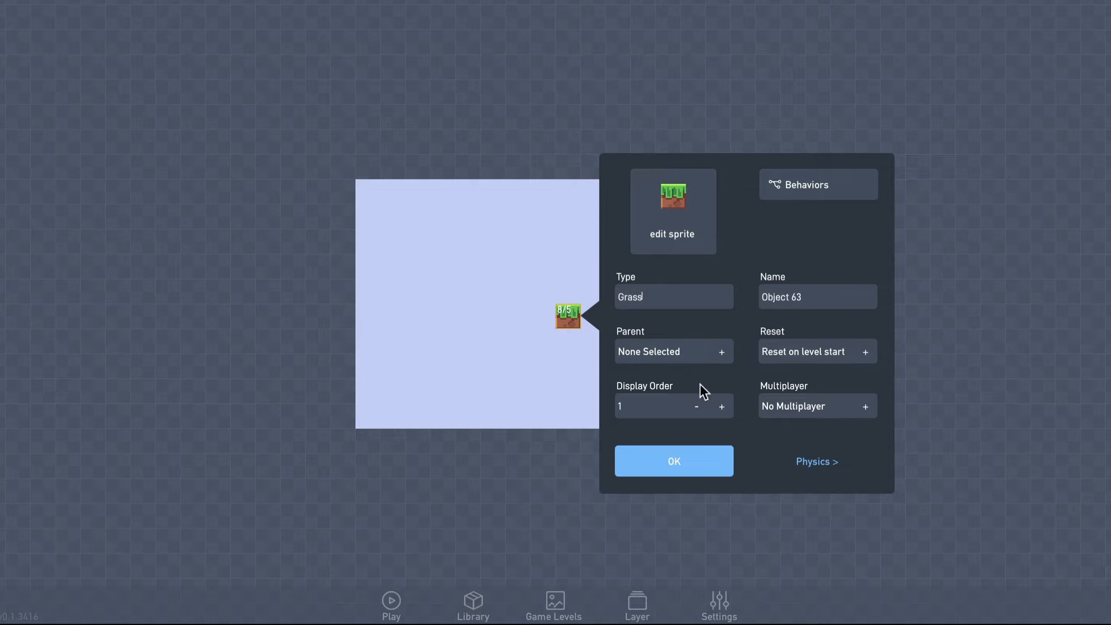
left_click(815, 461)
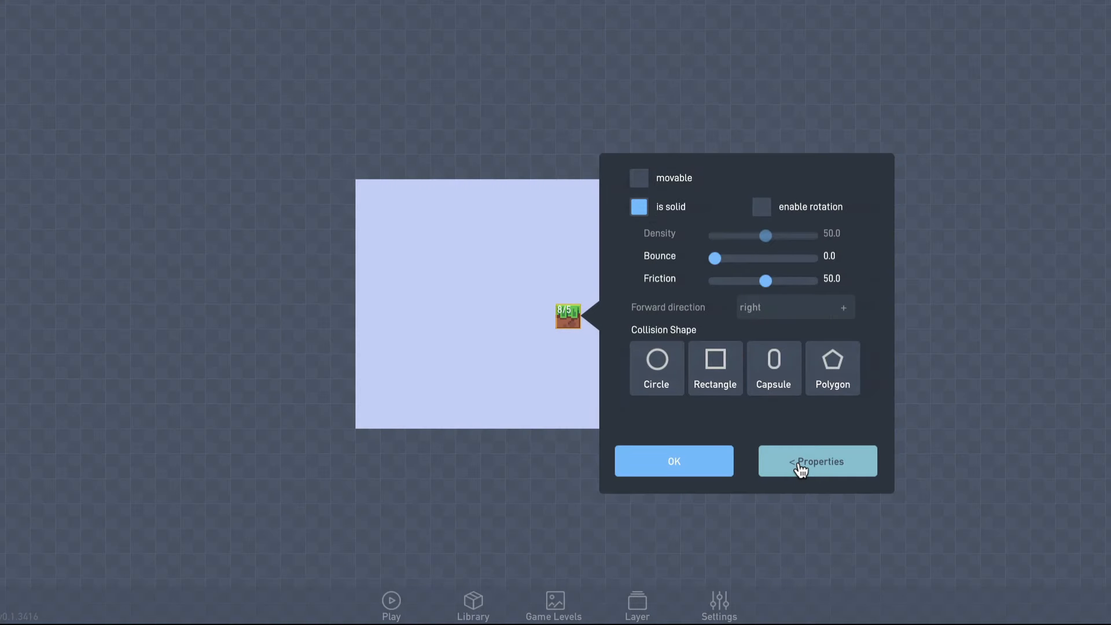
left_click(816, 461)
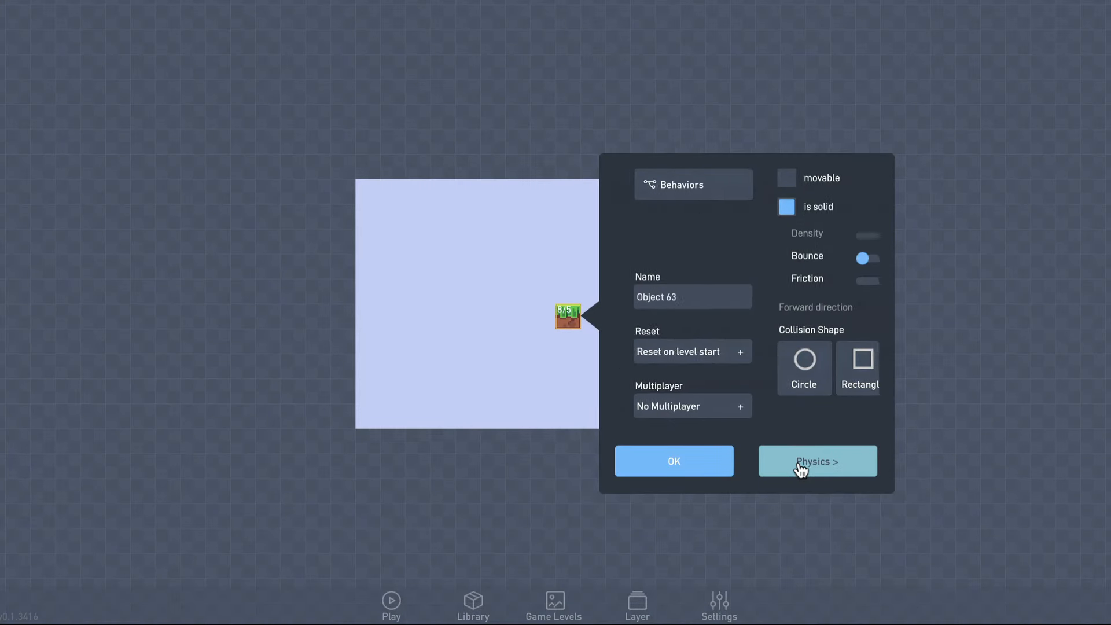
left_click(672, 461)
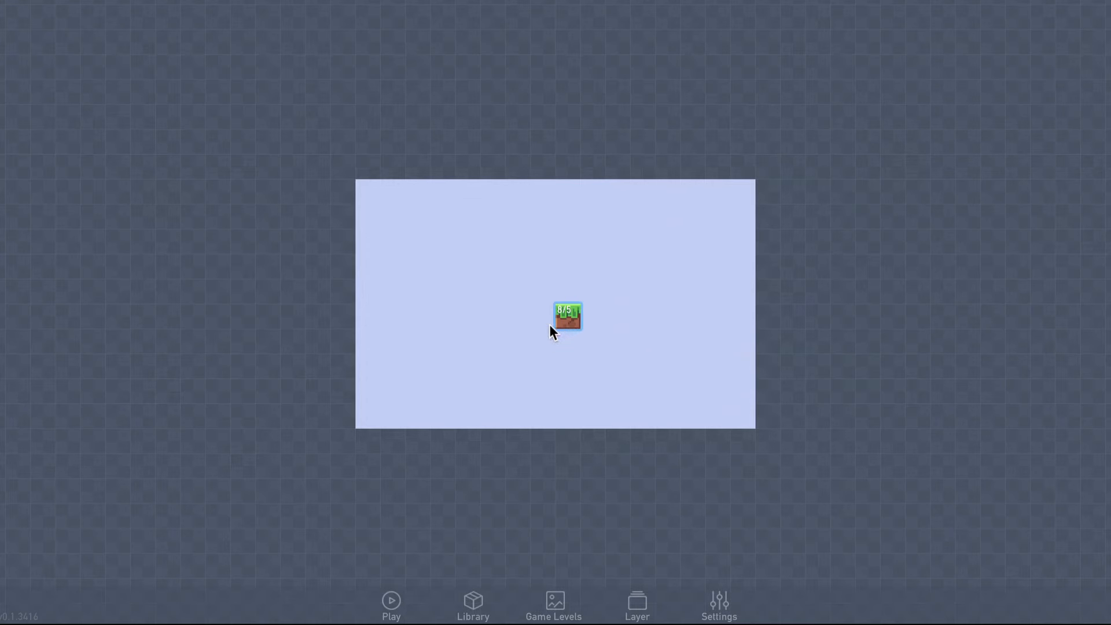
Clone the grass block into a ground strip and floating platforms across the level.
right_click(565, 317)
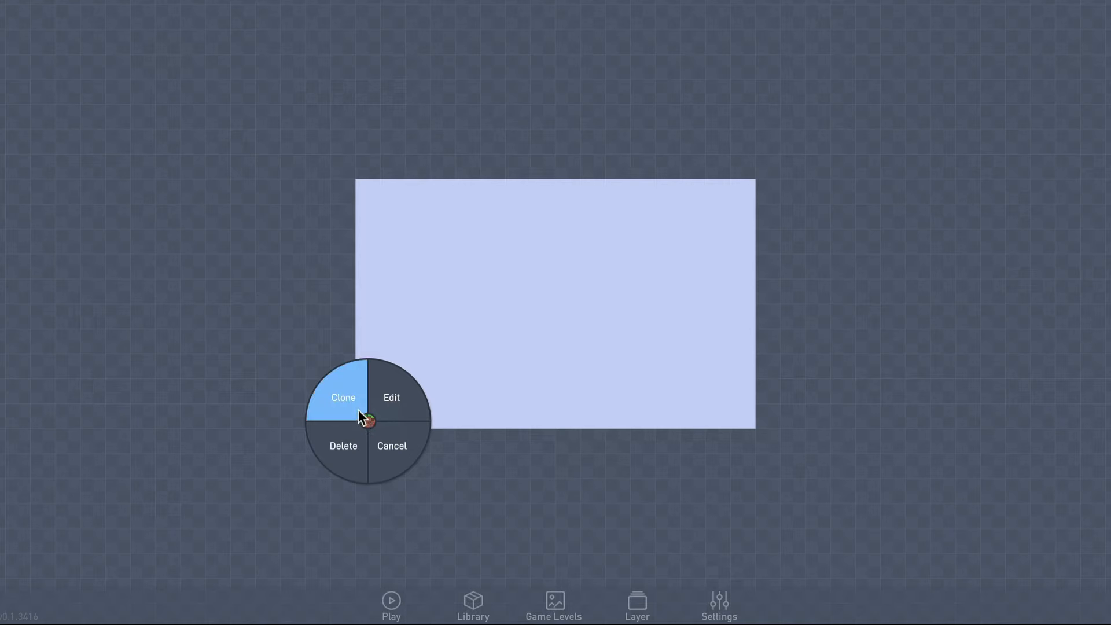
left_click(343, 397)
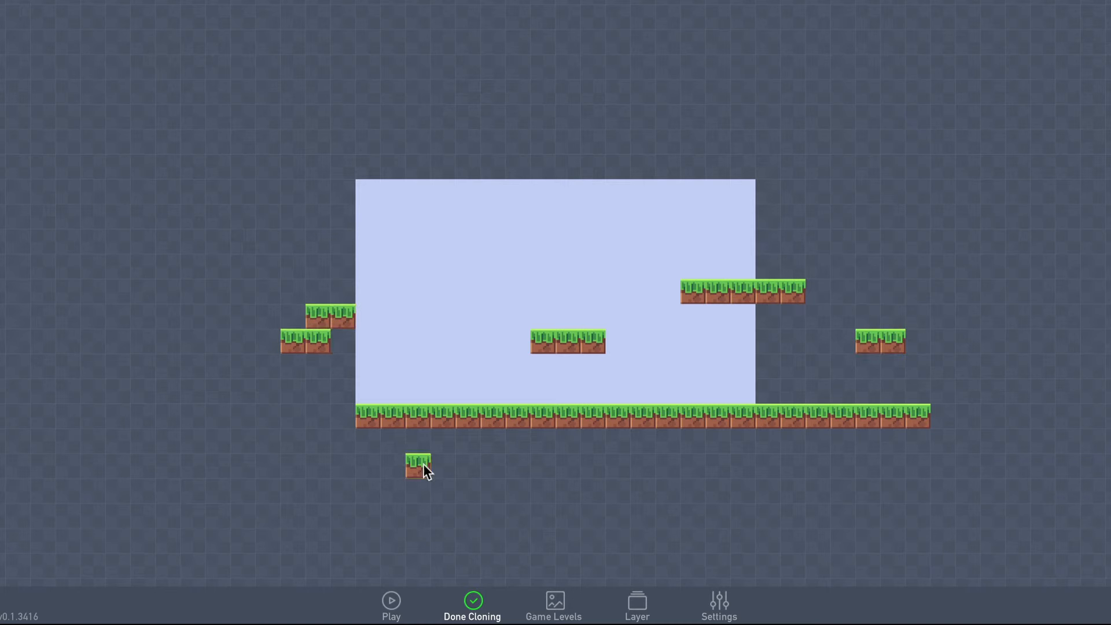
left_click(472, 605)
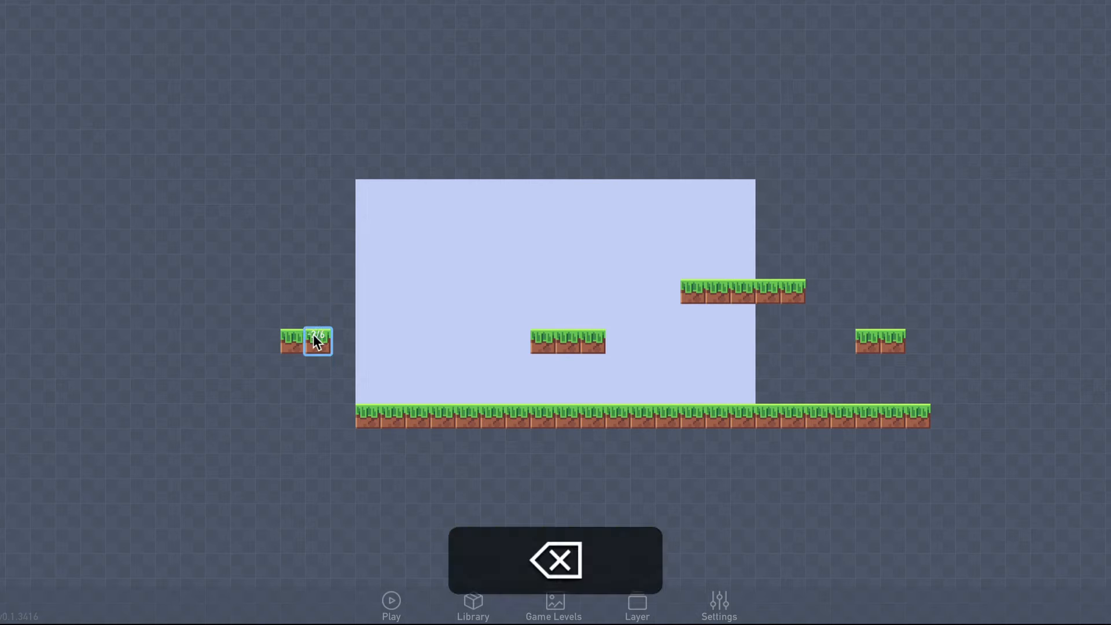
Create an object on the level's left using the first pixel-chars character sprite.
left_click(555, 560)
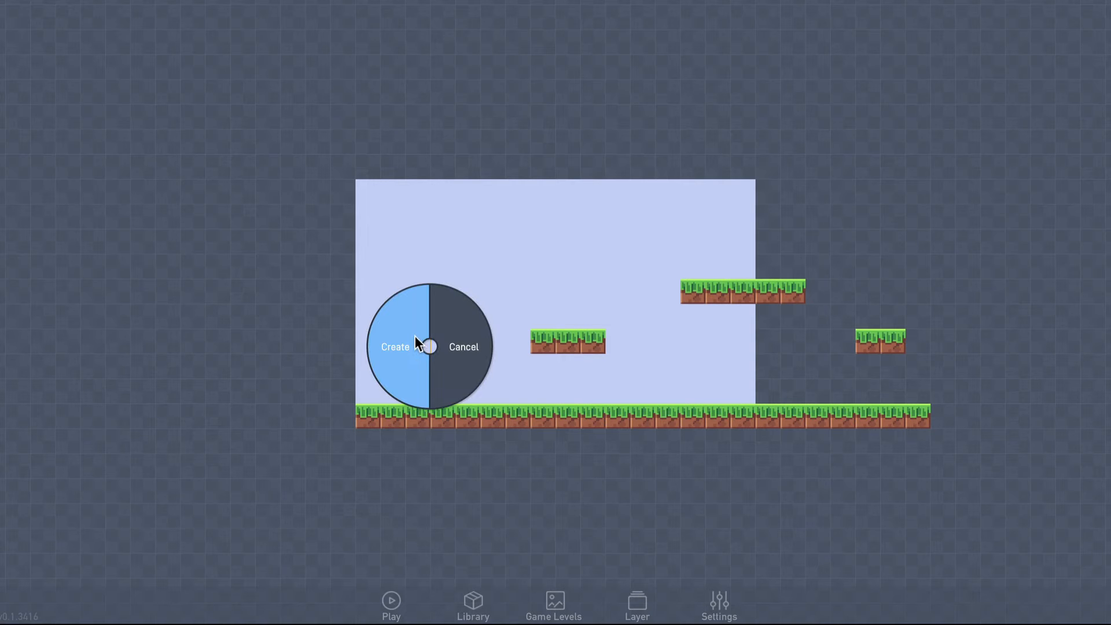
left_click(395, 346)
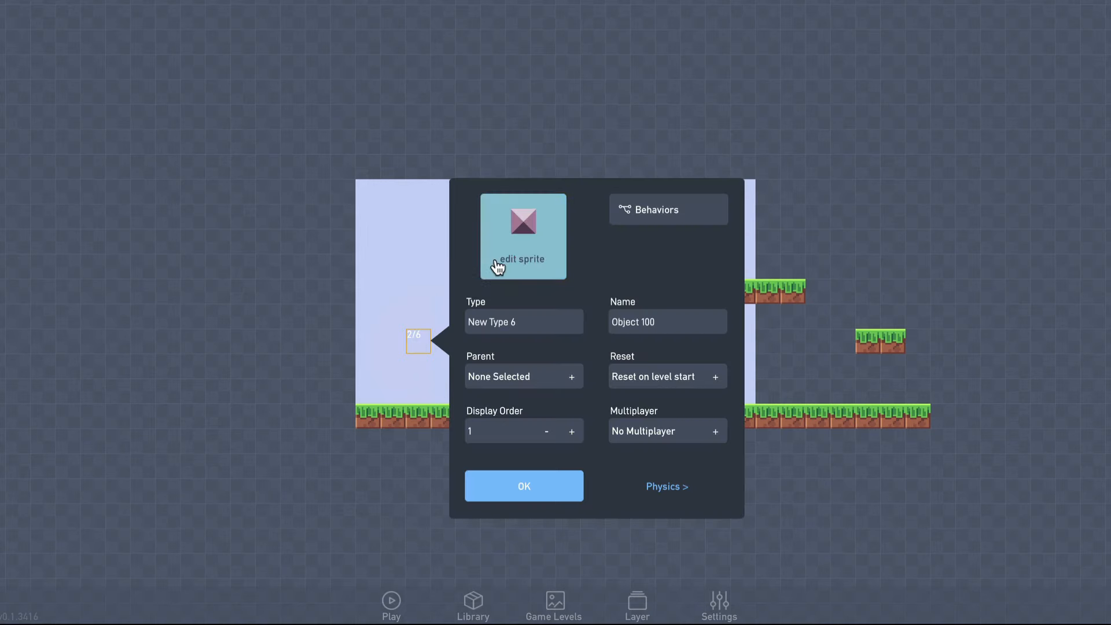
left_click(523, 265)
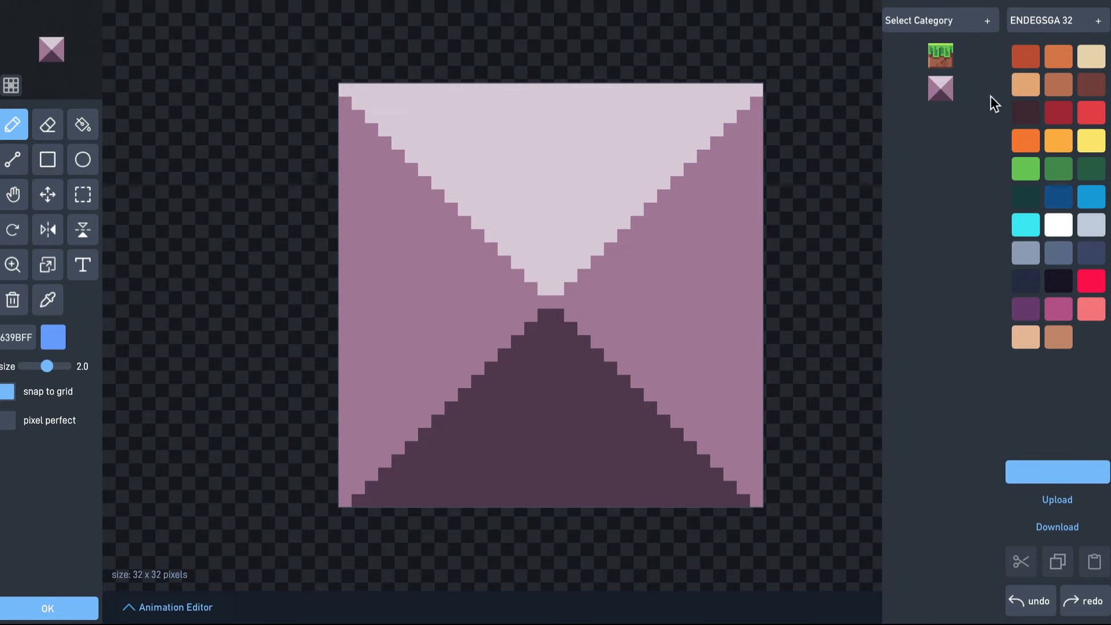
left_click(938, 19)
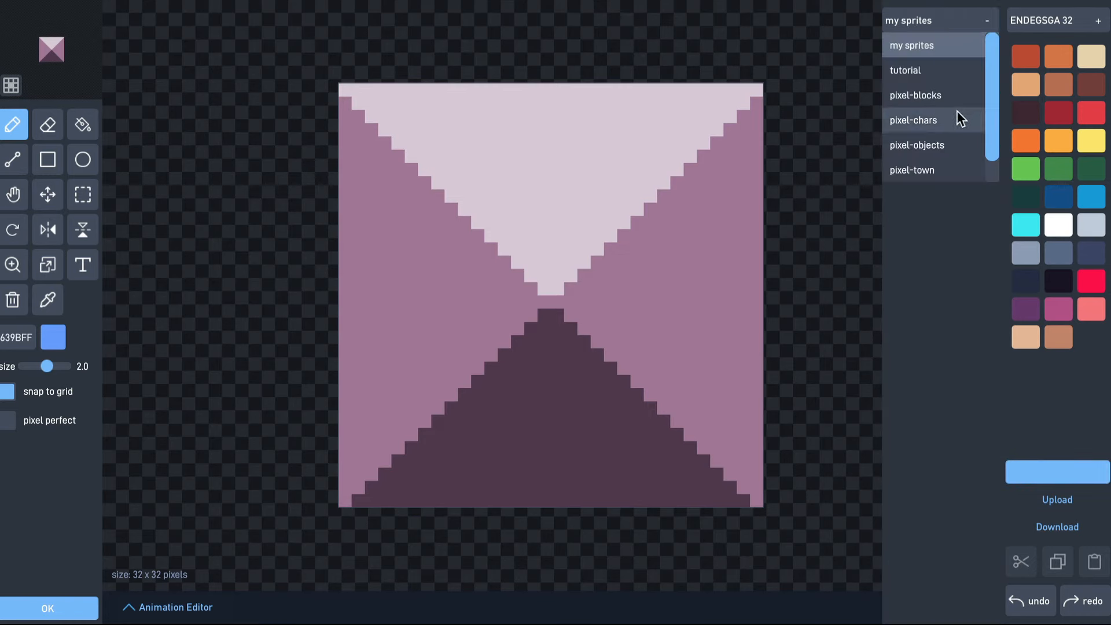
left_click(913, 119)
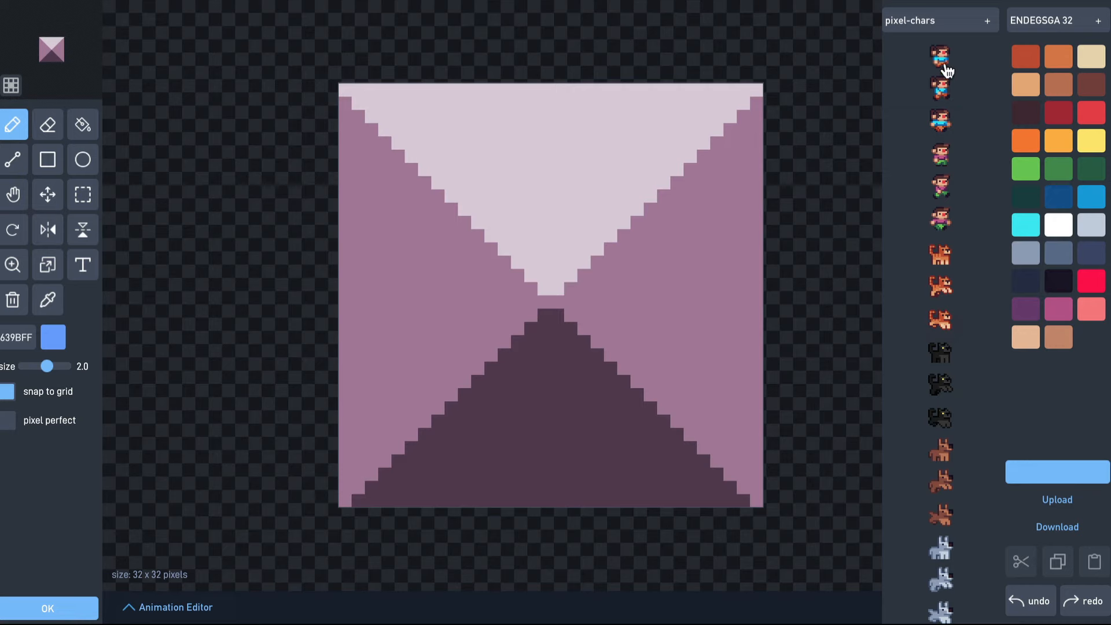
left_click(940, 54)
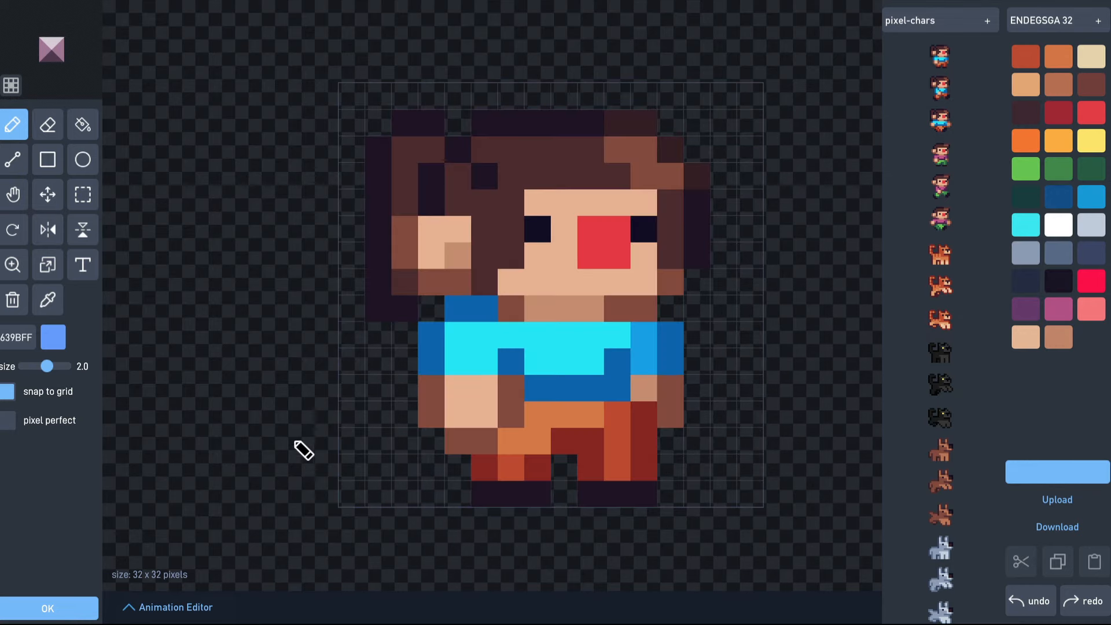
left_click(48, 608)
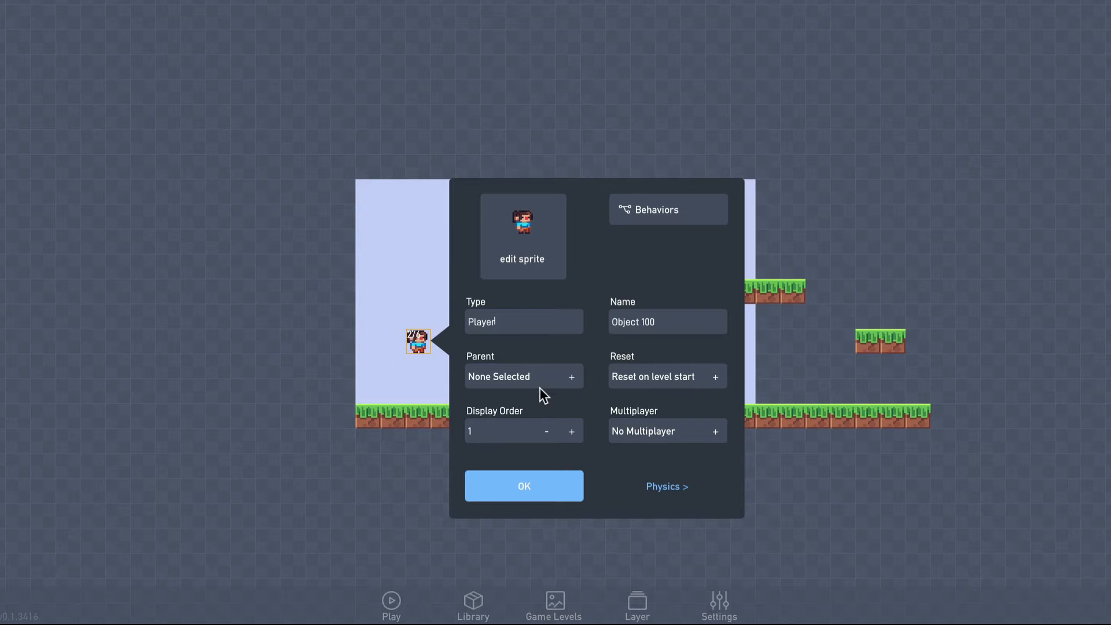
mouse_move(666, 486)
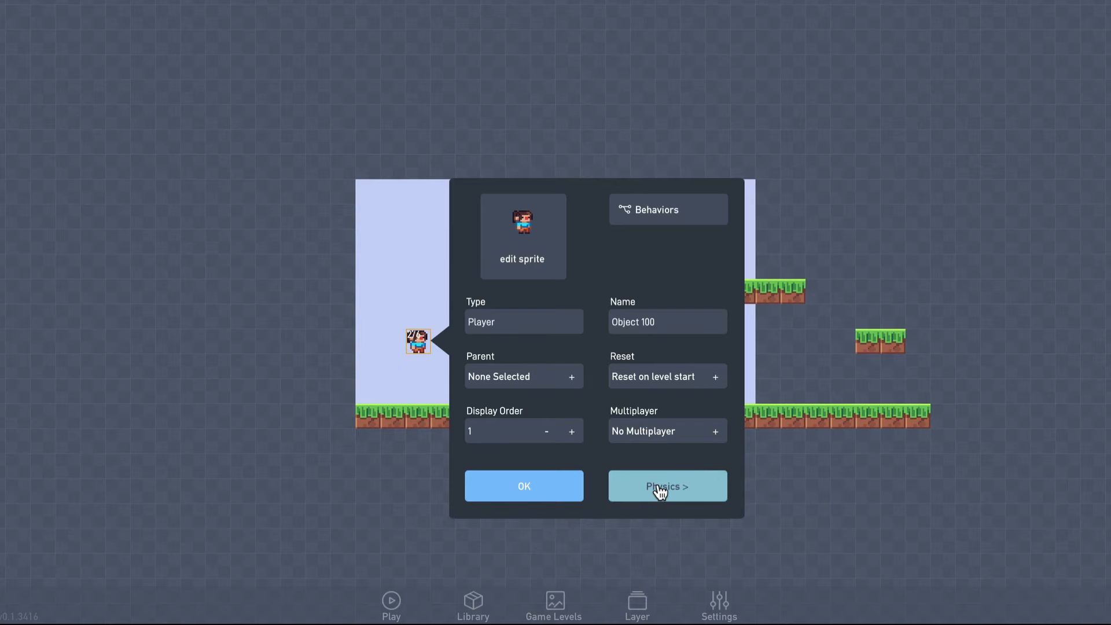
Make the Player type movable, solid and gravity-affected with a circle collision shape.
left_click(666, 486)
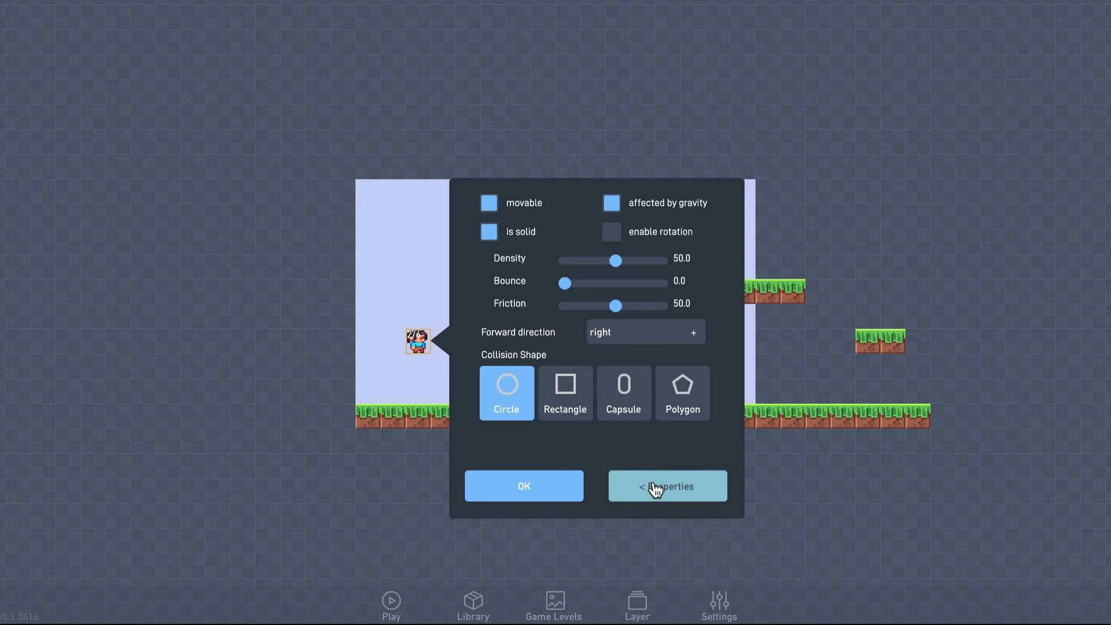
left_click(523, 485)
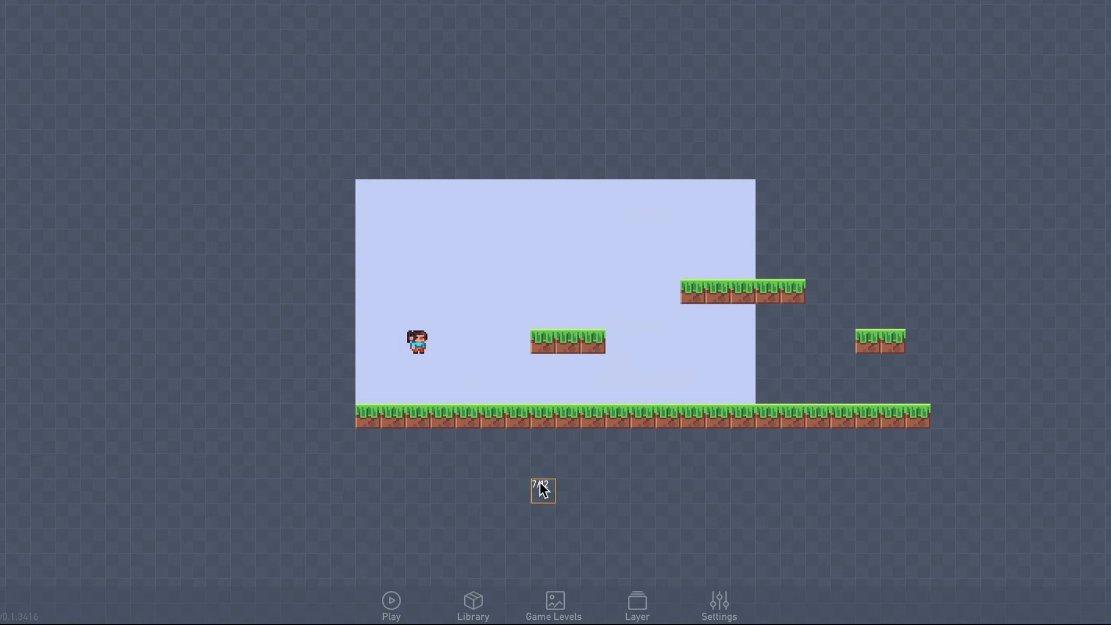